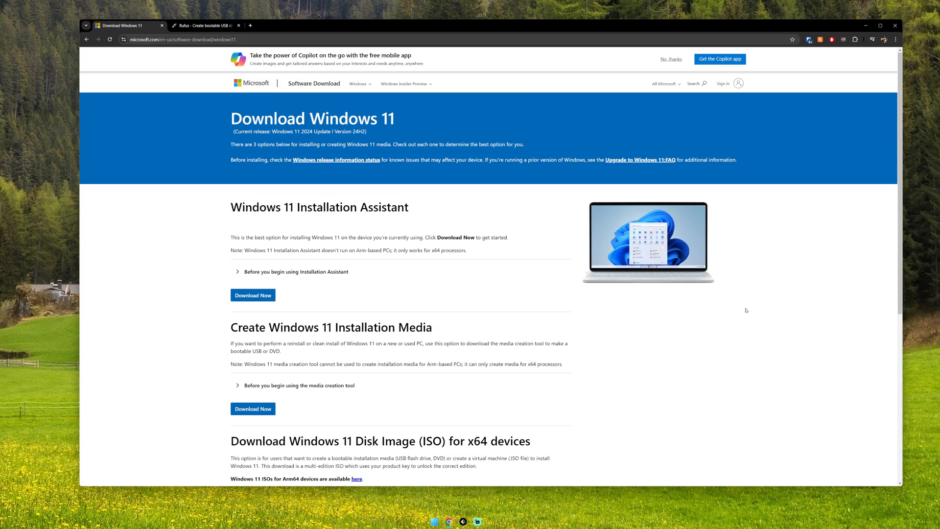
# Request the multi-edition Windows 11 ISO and start the English 64-bit download.
pyautogui.moveTo(231, 207); pyautogui.dragTo(387, 207)
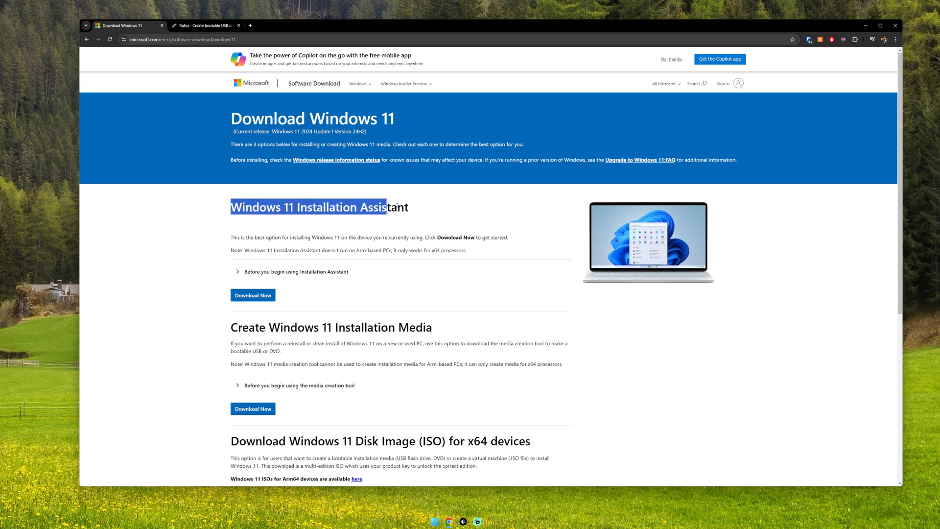
pyautogui.scroll(-3)
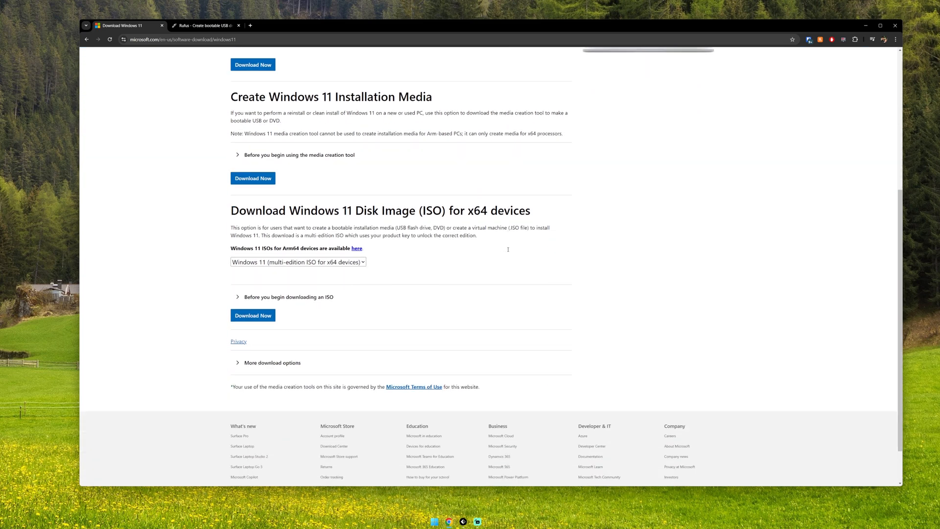
pyautogui.click(297, 263)
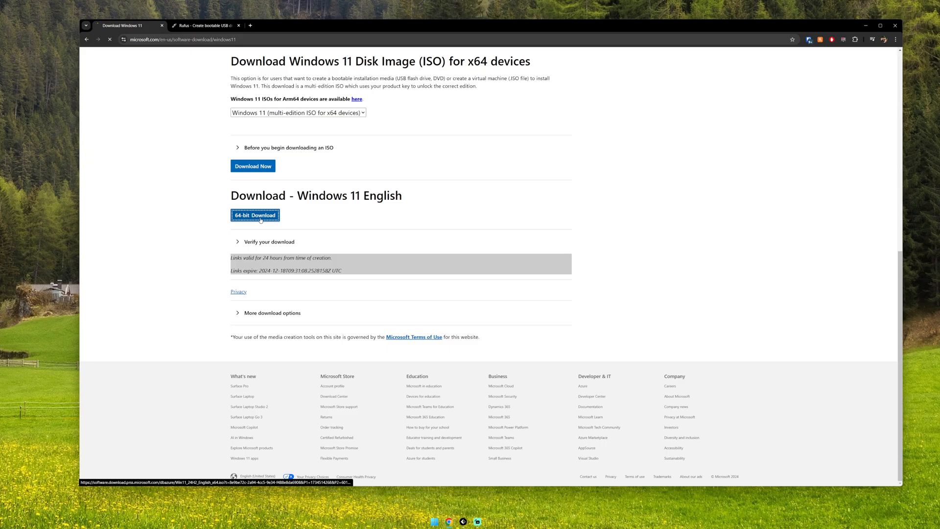
pyautogui.click(255, 214)
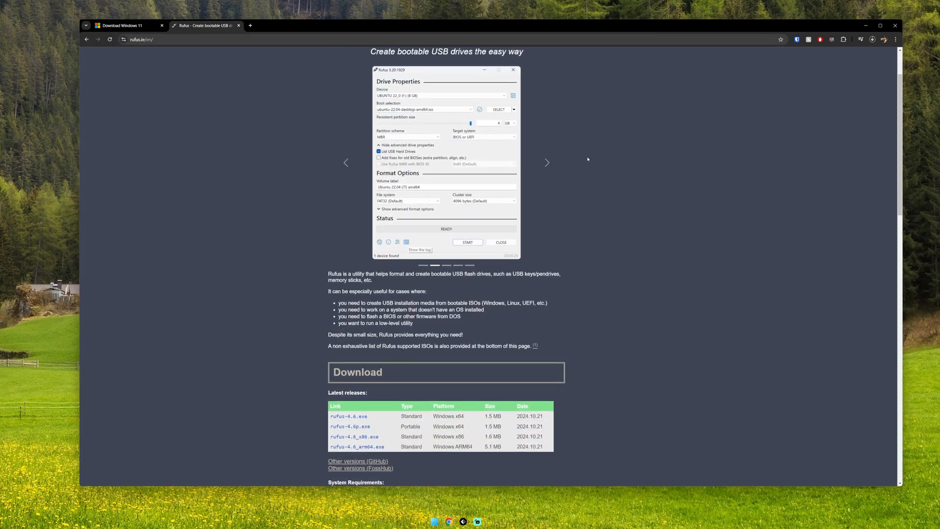
# Download rufus-4.6.exe from the Latest releases list.
pyautogui.scroll(-3)
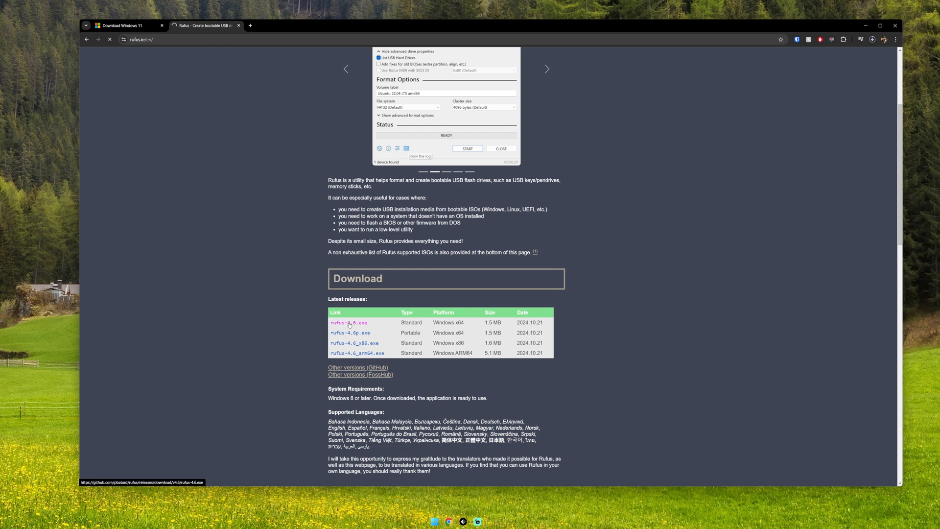
pyautogui.click(340, 322)
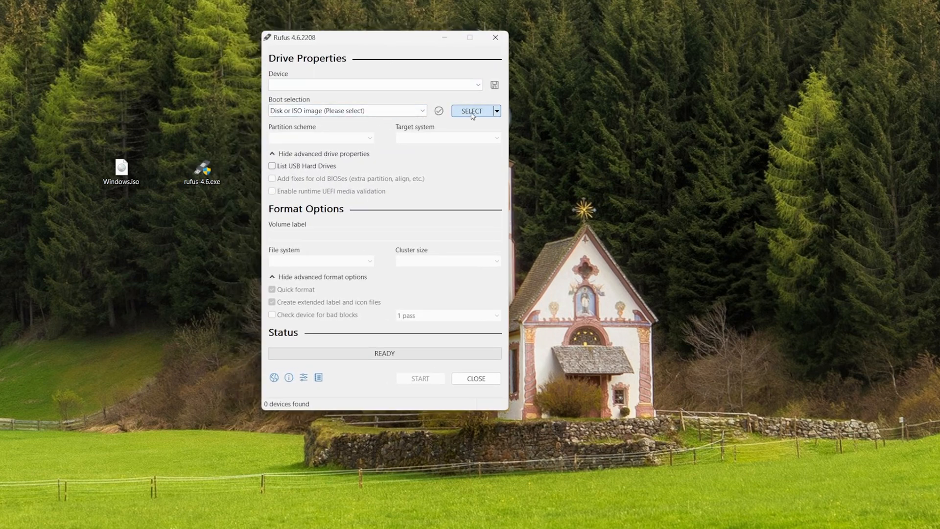
# Select Windows.iso from the Desktop as the boot image.
pyautogui.click(471, 111)
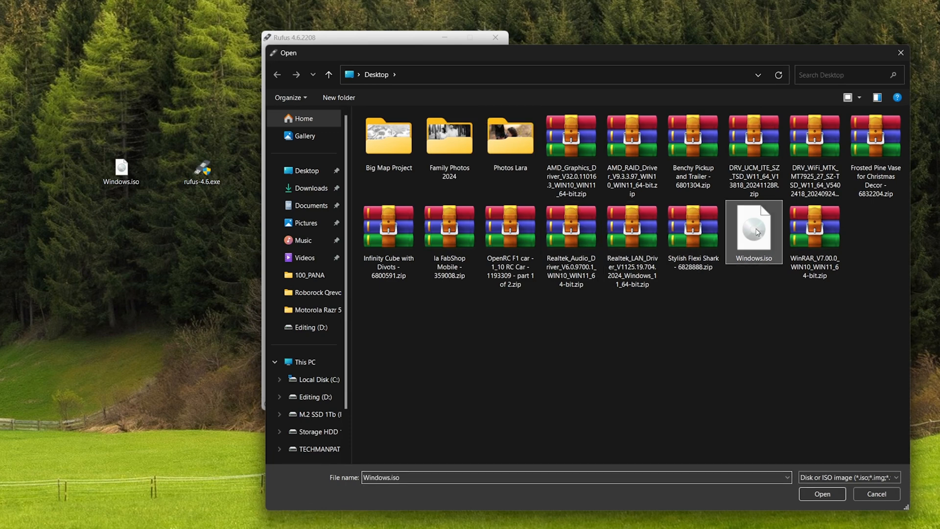
pyautogui.click(821, 493)
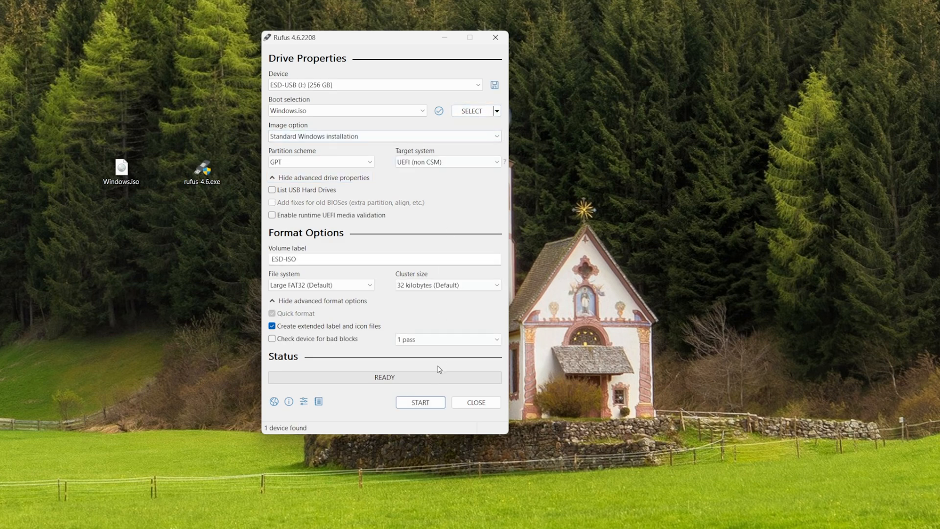
# Start writing the USB with local account techmanpat, all bypasses kept on, and confirm data erasure.
pyautogui.click(420, 402)
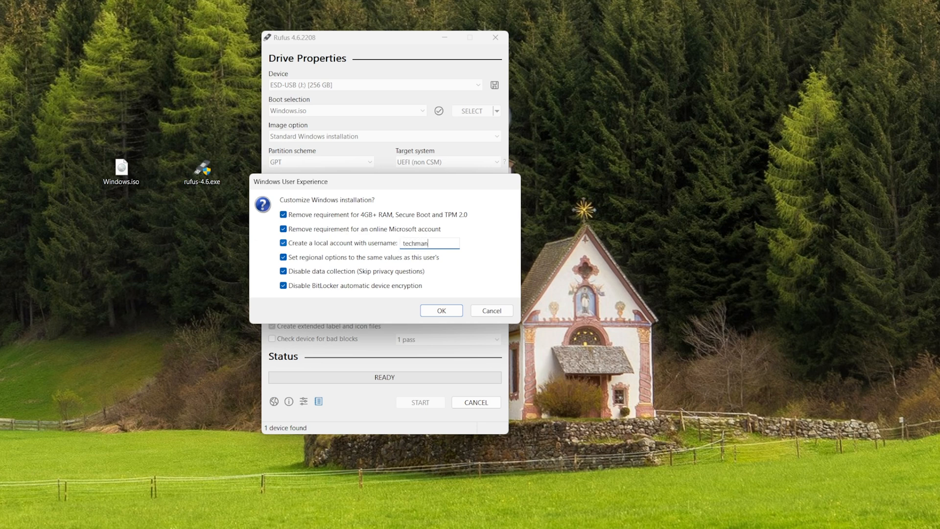
pyautogui.write('pat')
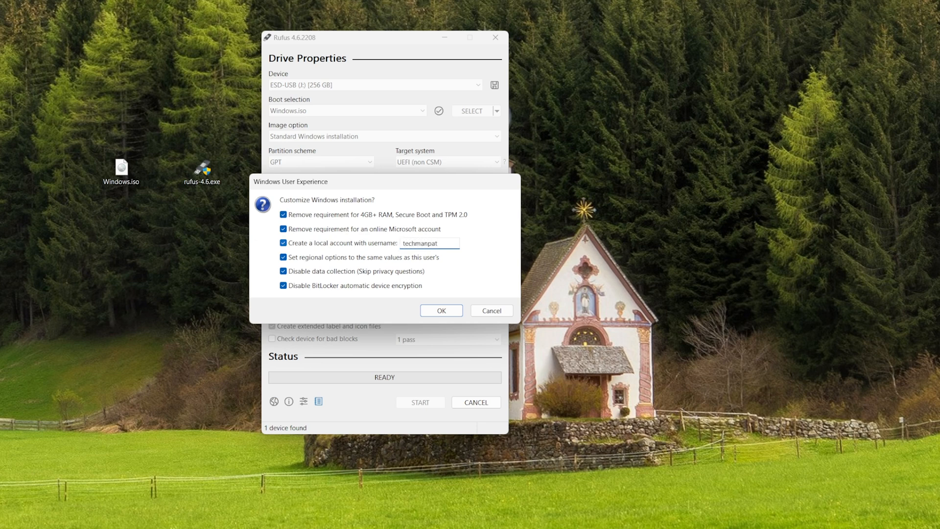
pyautogui.moveTo(424, 224)
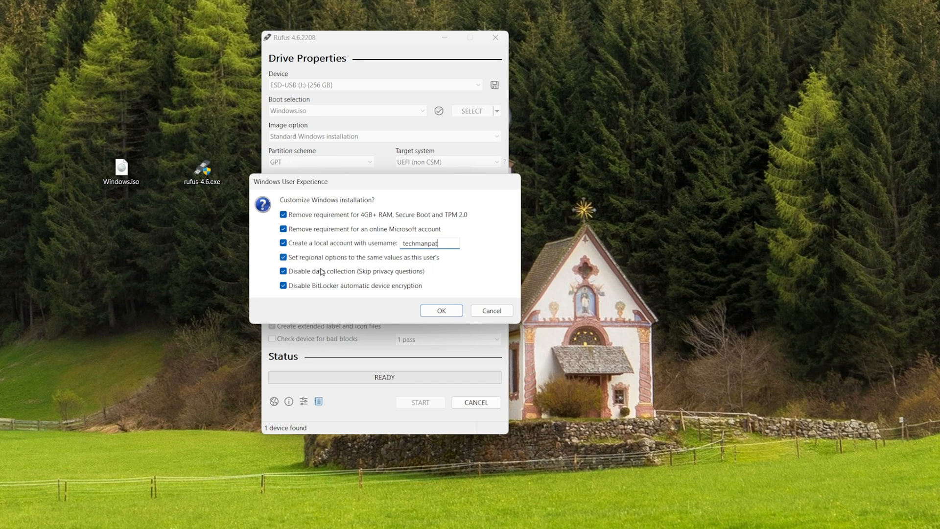
pyautogui.click(283, 285)
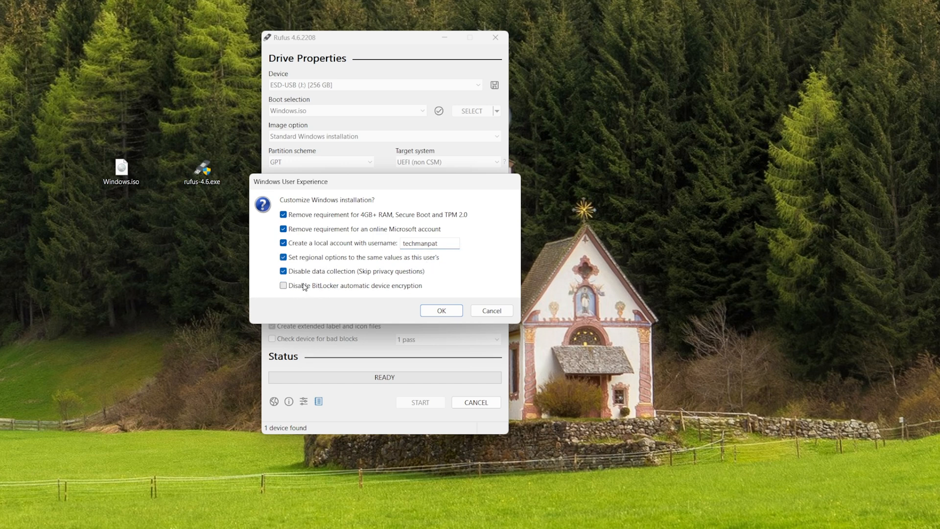
pyautogui.moveTo(293, 291)
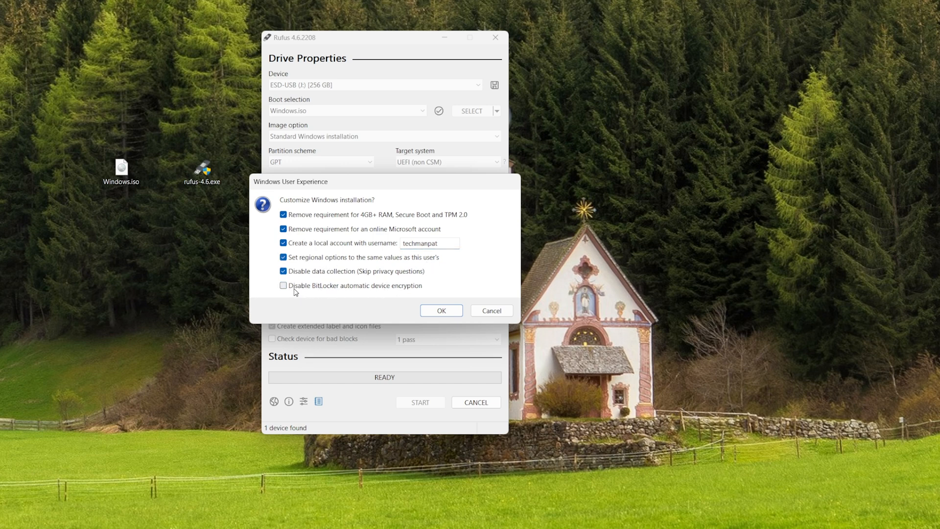
pyautogui.click(283, 285)
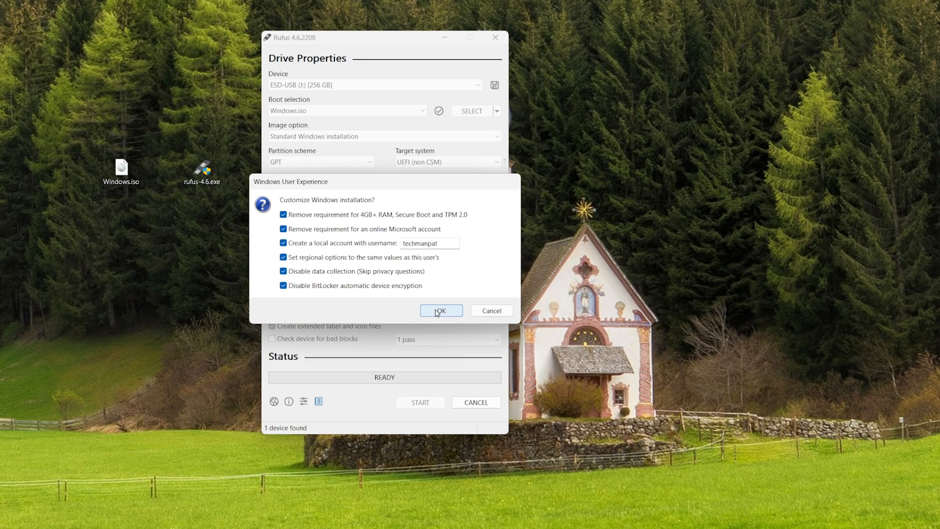
pyautogui.click(440, 310)
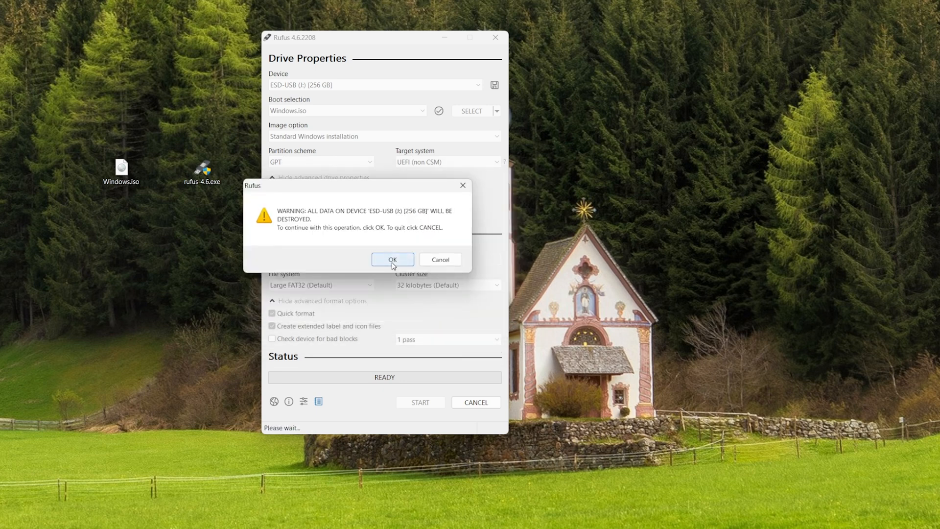
pyautogui.click(391, 258)
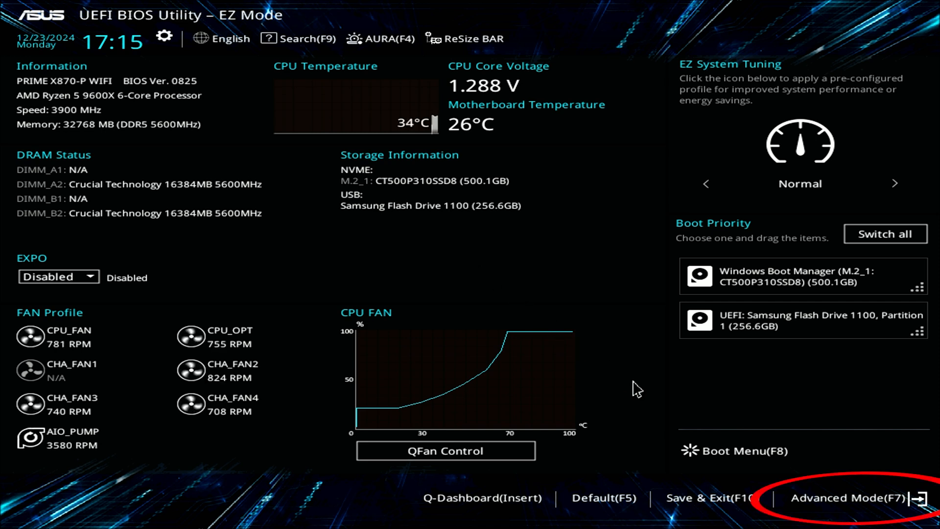
pyautogui.moveTo(826, 503)
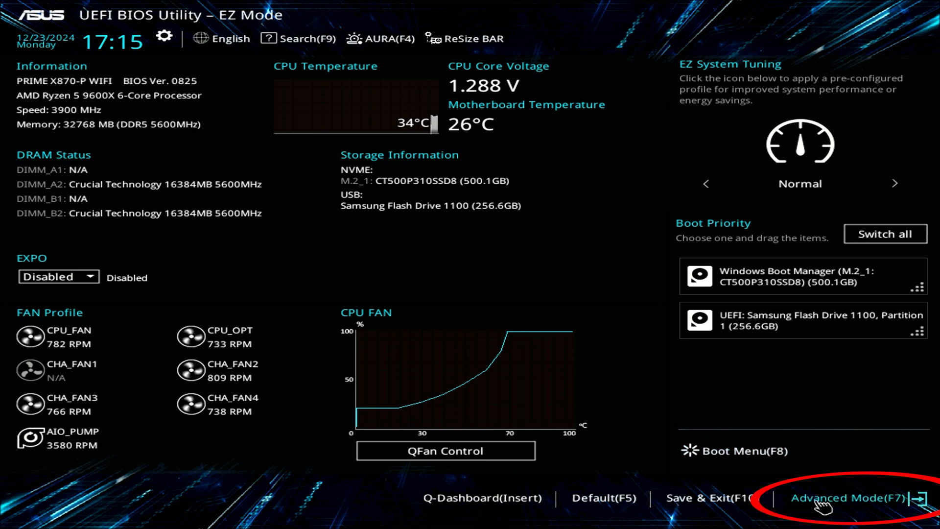
# Switch the firmware from EZ Mode to Advanced Mode (F7).
pyautogui.click(839, 497)
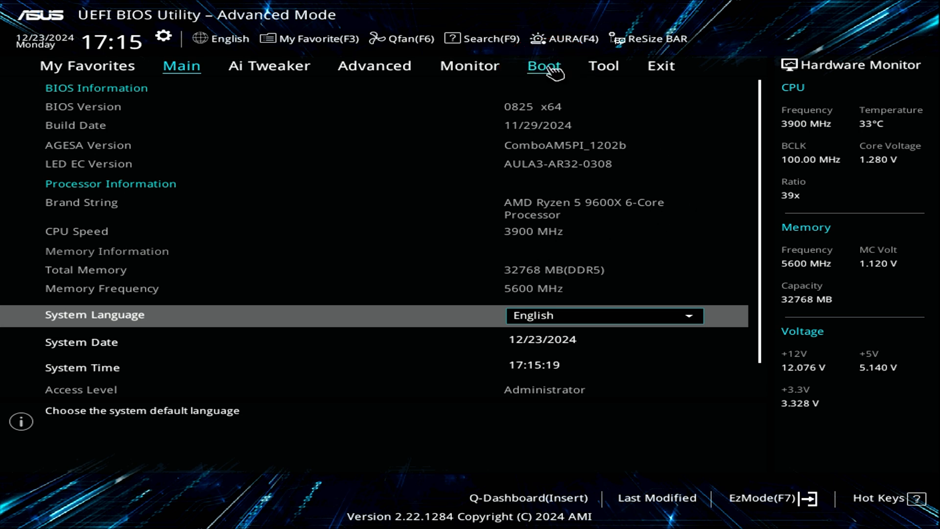
# Review Launch CSM under Boot, then keep Secure Boot OS type at Windows UEFI mode.
pyautogui.click(543, 65)
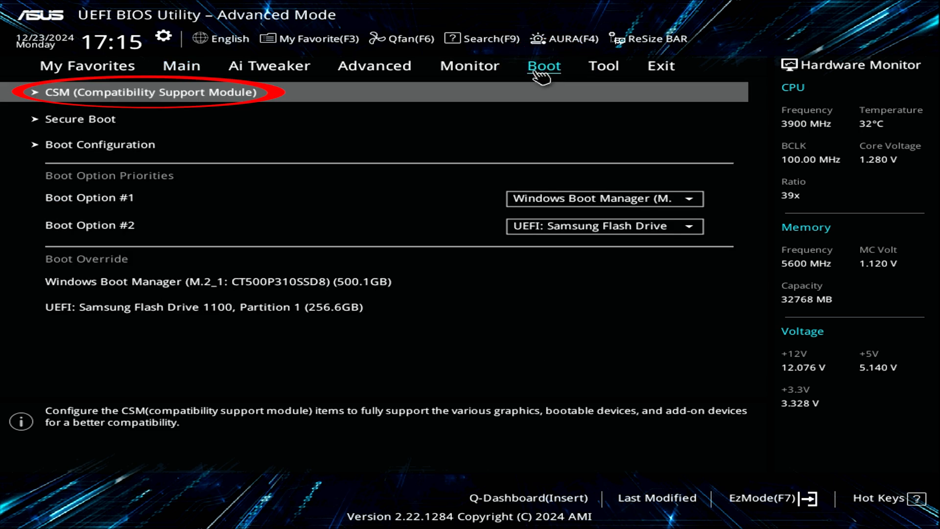
pyautogui.click(149, 92)
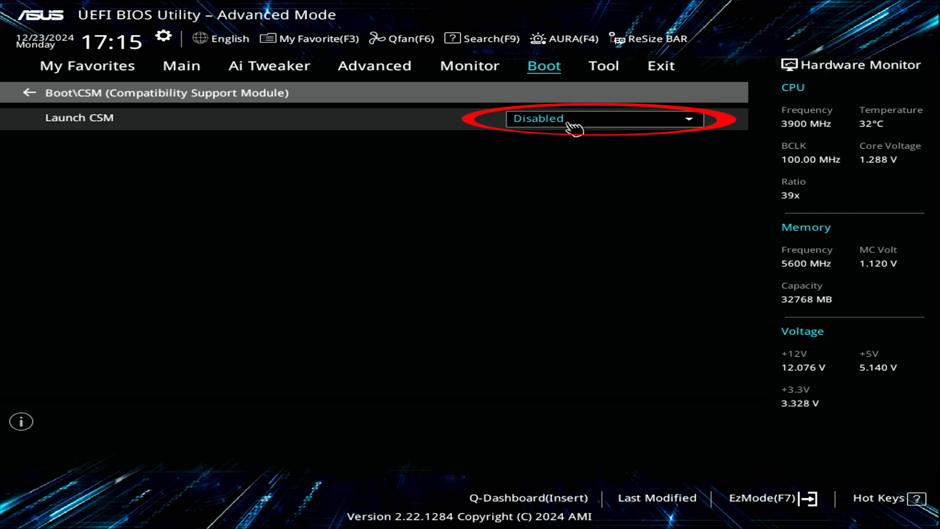
pyautogui.click(29, 92)
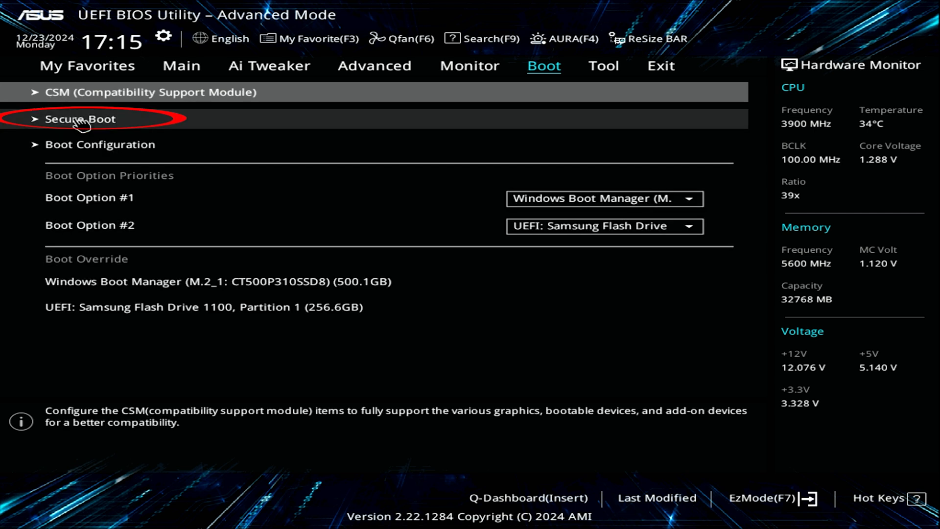
pyautogui.click(82, 118)
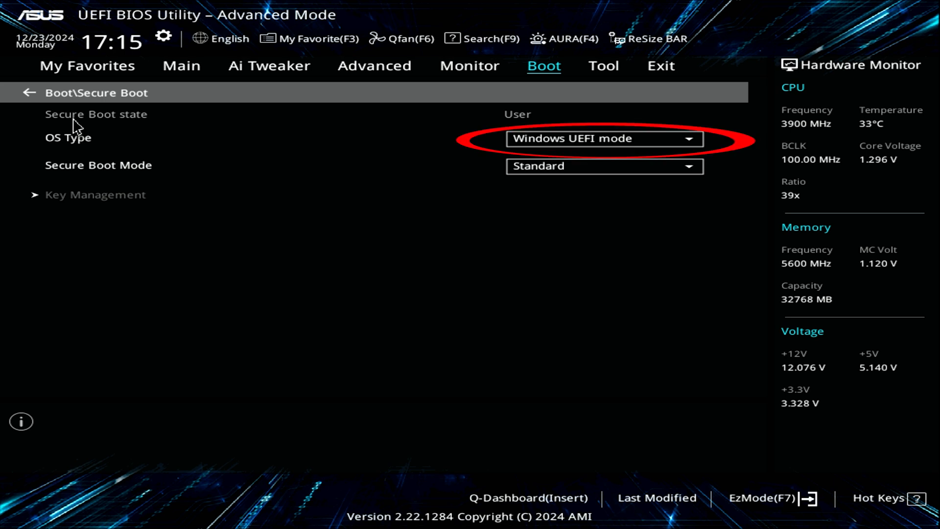
pyautogui.moveTo(437, 163)
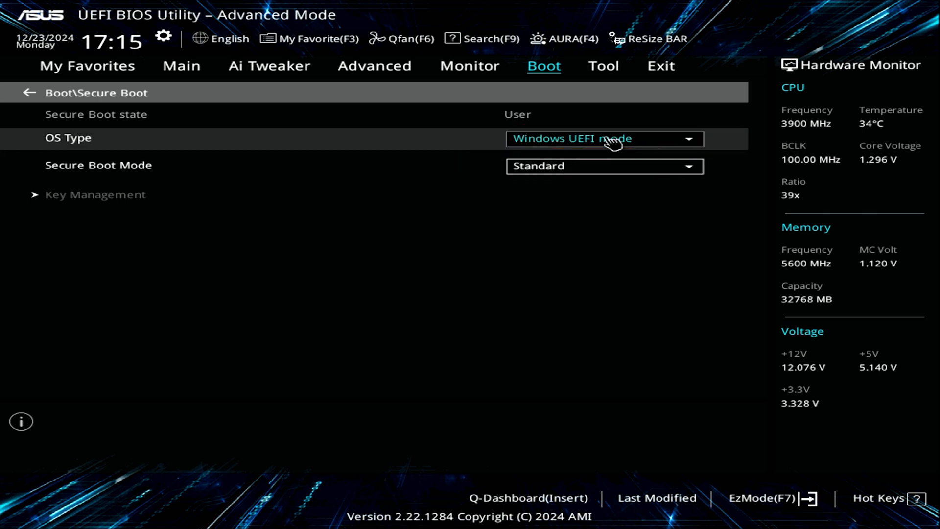
pyautogui.click(605, 138)
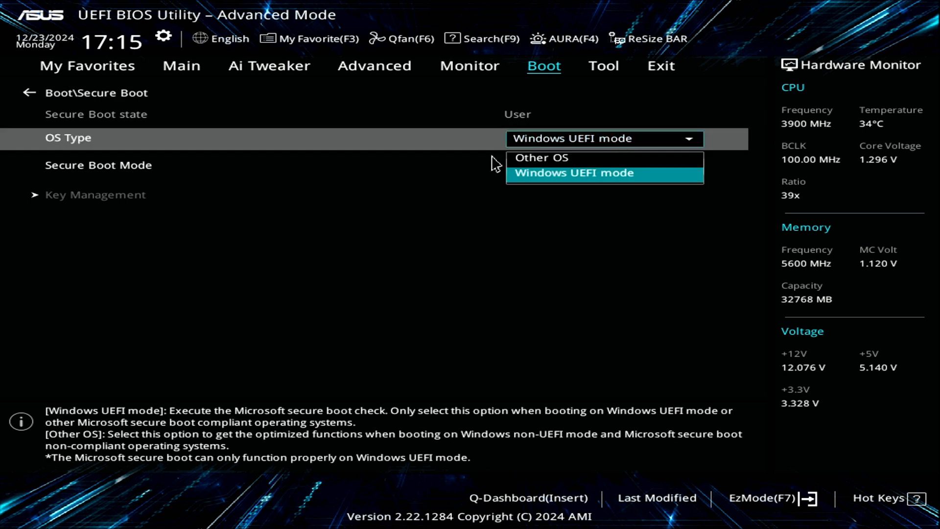
pyautogui.click(573, 173)
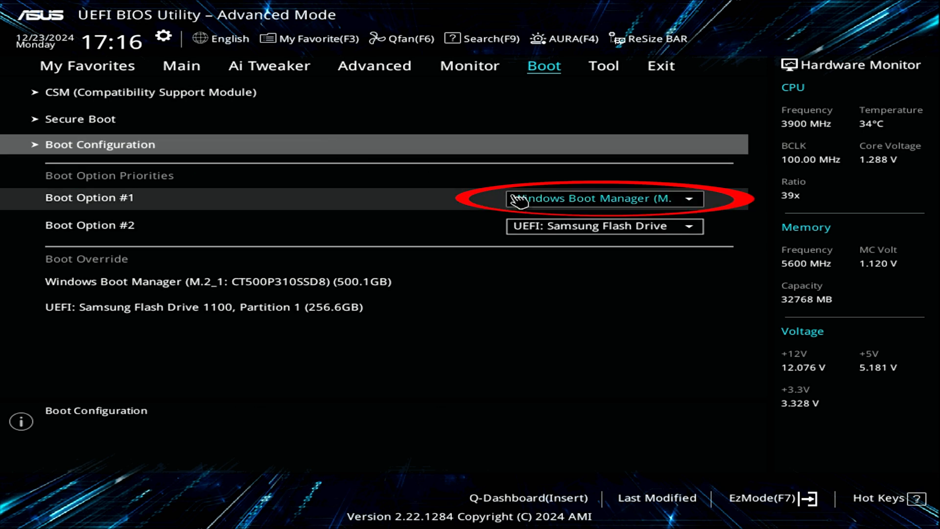
# Set Boot Option #1 to UEFI: Samsung Flash Drive, then save with F10 and reset.
pyautogui.click(605, 198)
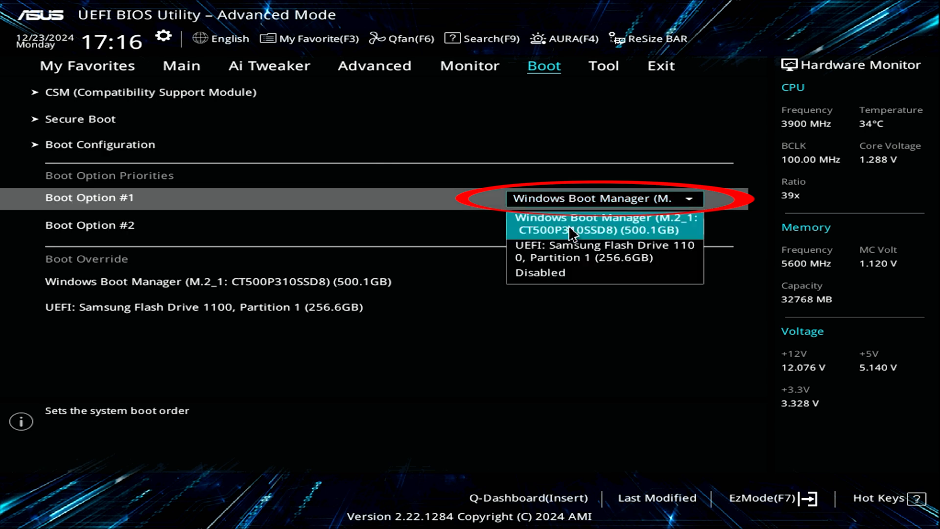
pyautogui.click(600, 249)
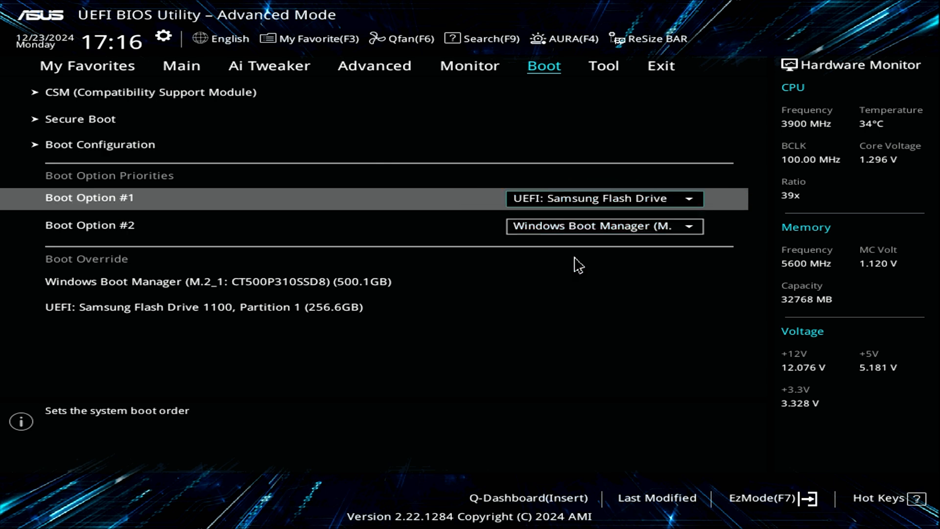
pyautogui.moveTo(607, 226)
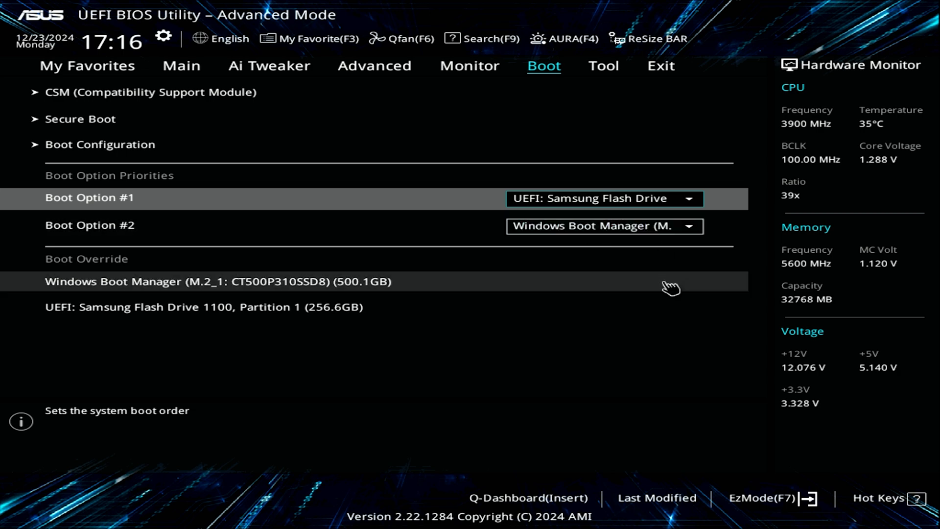
pyautogui.press('f10')
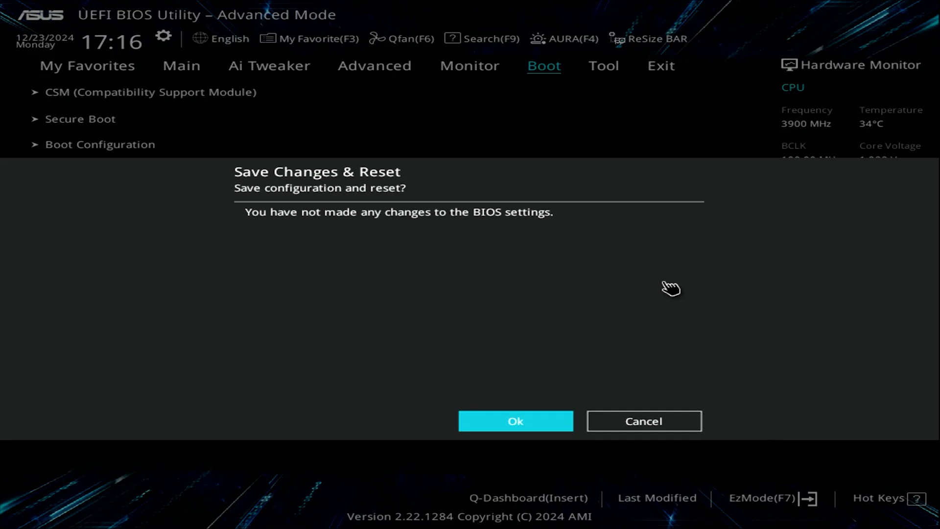
pyautogui.click(514, 420)
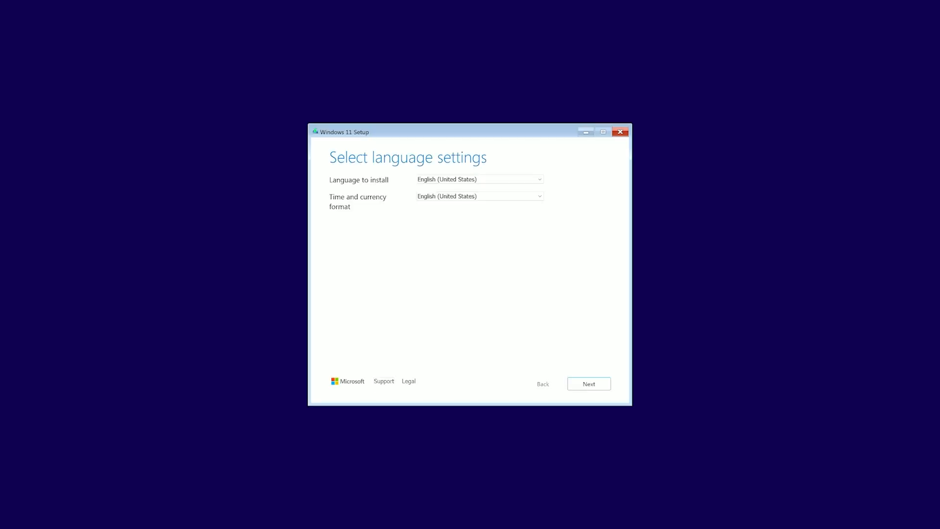
pyautogui.moveTo(495, 272)
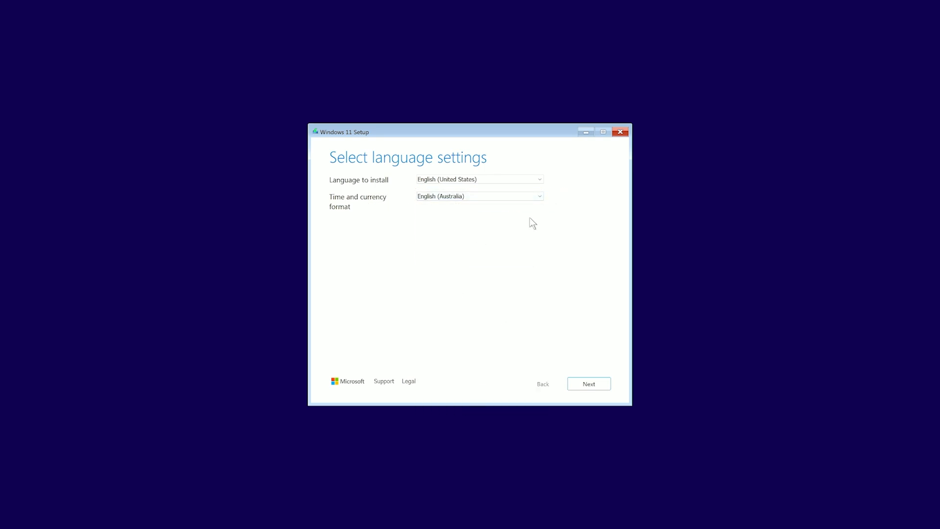
# Pass language and keyboard screens, switch to the previous setup version and start installing.
pyautogui.click(588, 384)
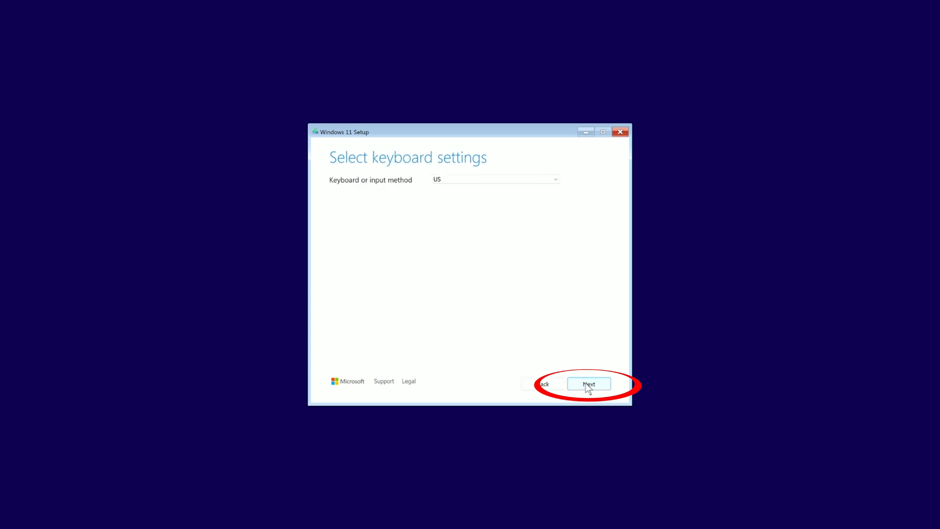
pyautogui.click(589, 384)
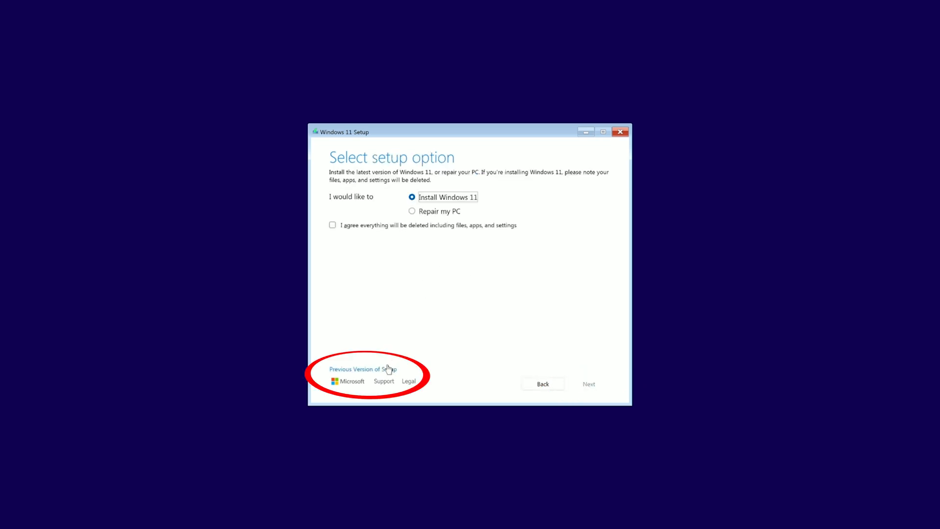
pyautogui.click(363, 369)
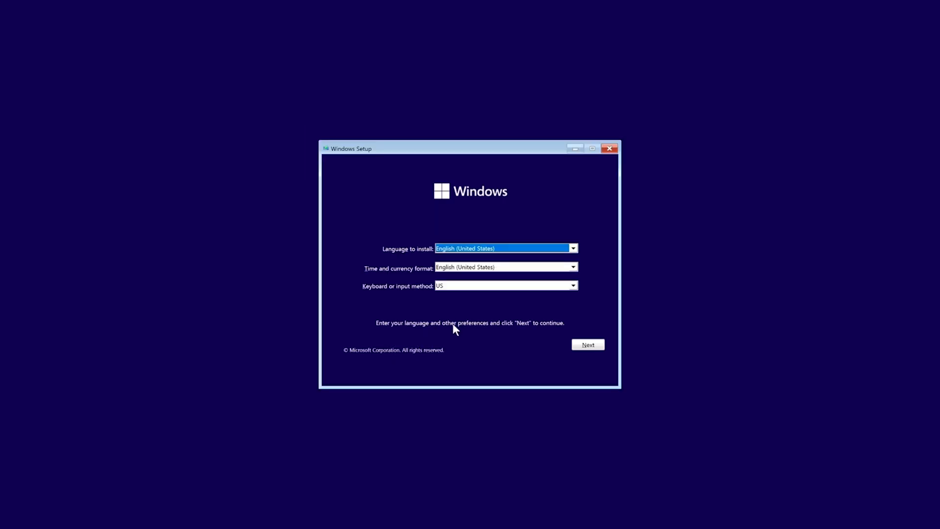
pyautogui.moveTo(560, 336)
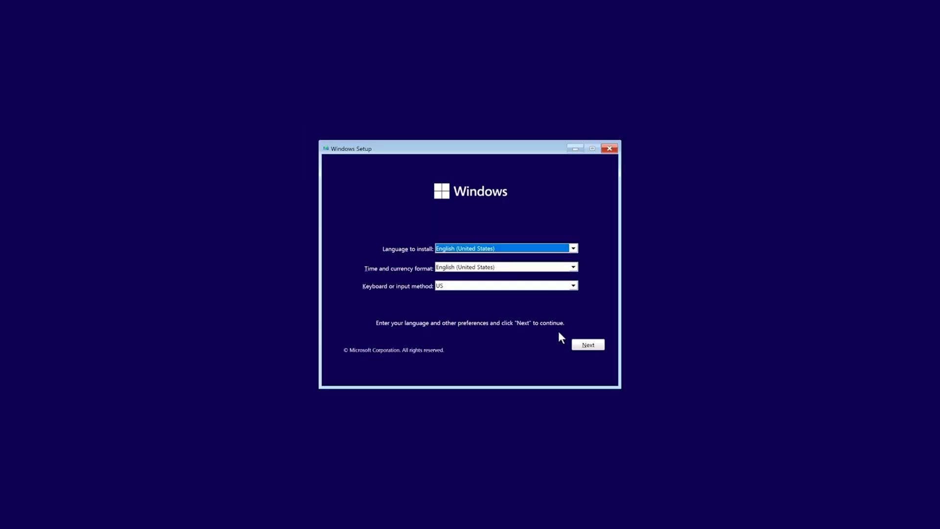
pyautogui.click(573, 266)
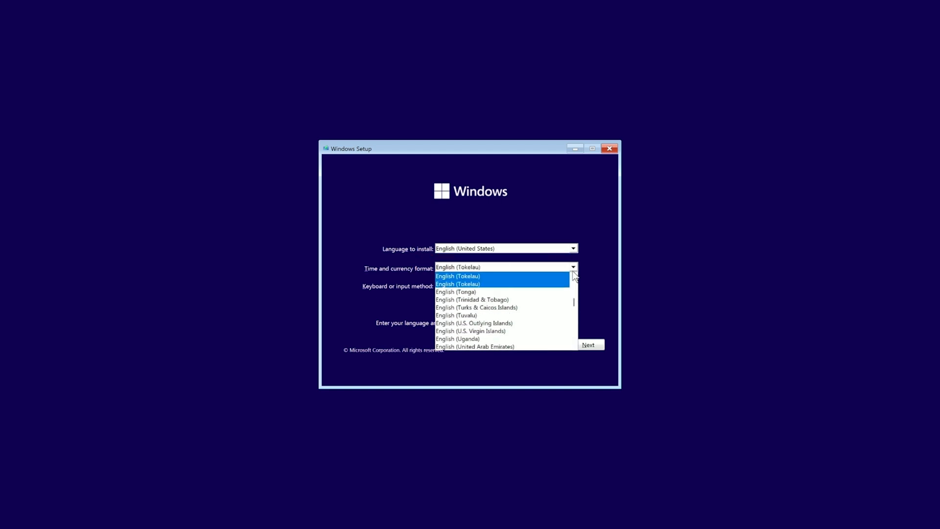
pyautogui.click(589, 345)
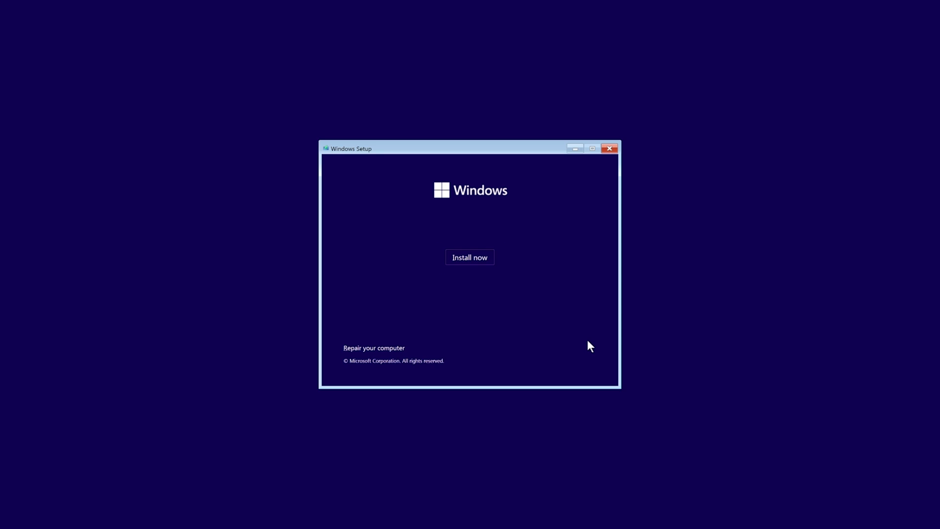
pyautogui.click(469, 256)
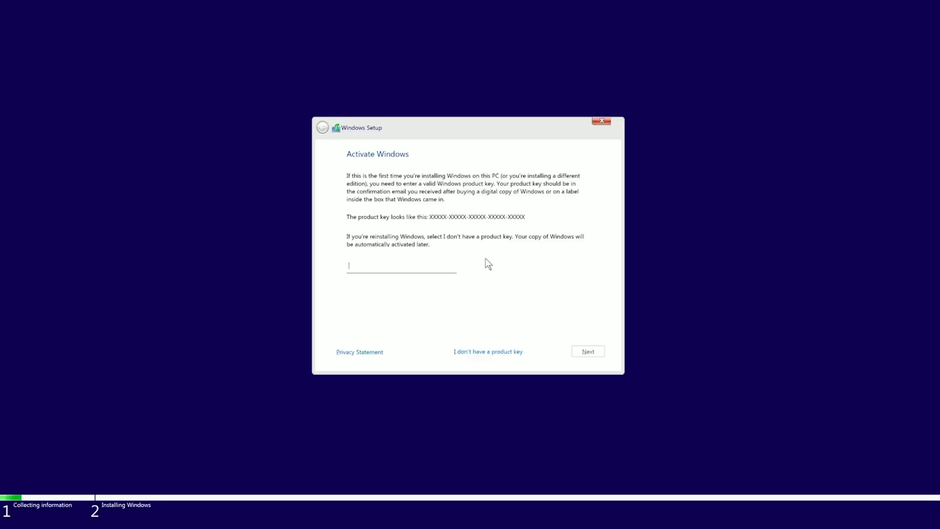
pyautogui.moveTo(488, 352)
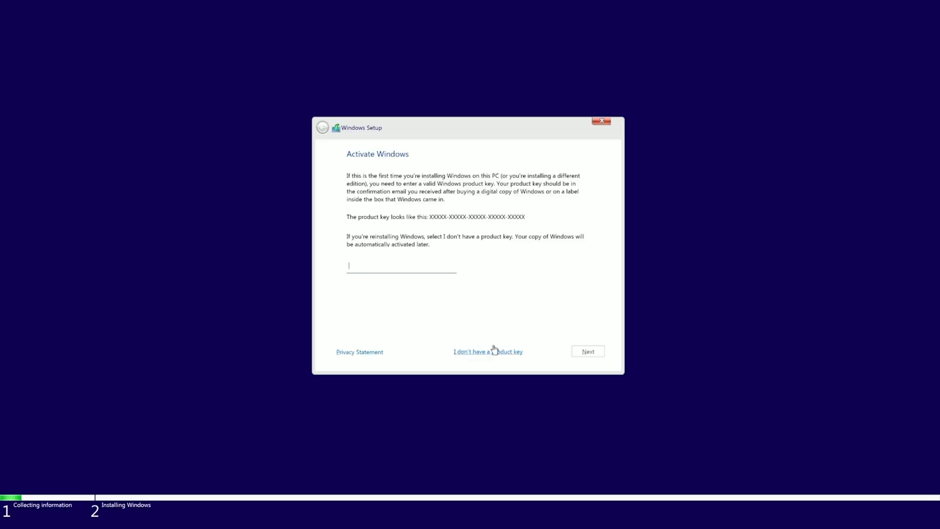
# Skip the product key and continue with Windows 11 Home.
pyautogui.click(487, 352)
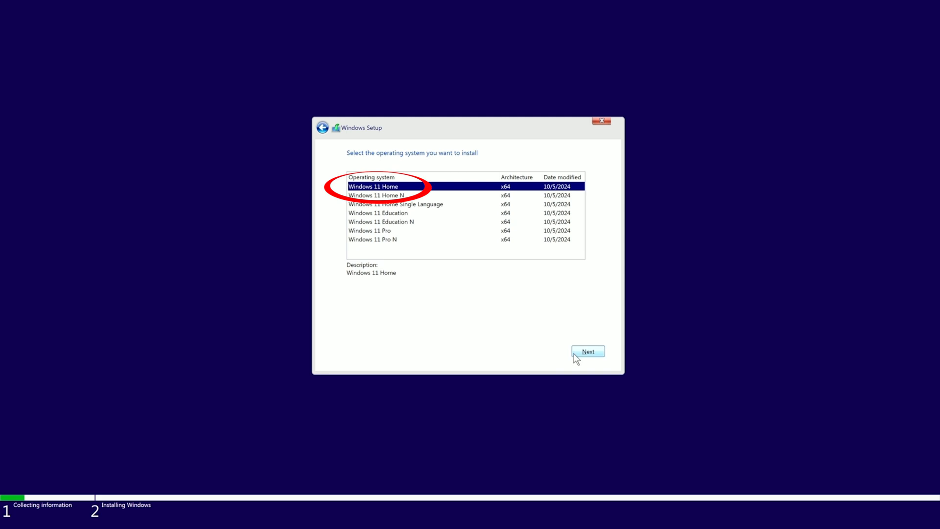
pyautogui.click(588, 351)
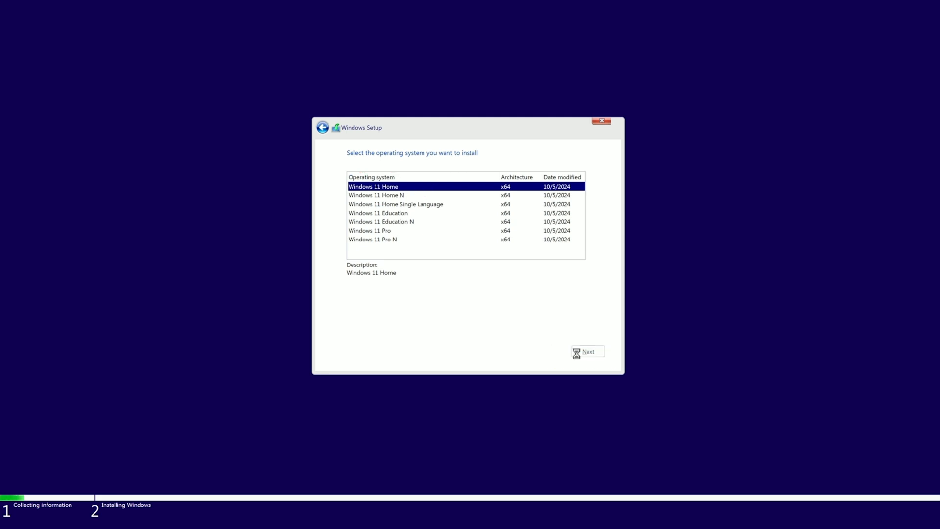
pyautogui.click(586, 352)
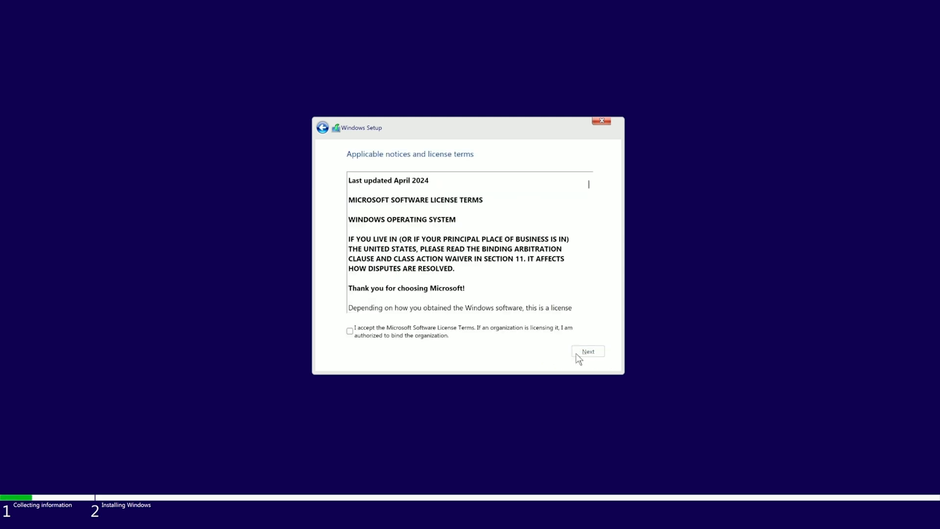
pyautogui.moveTo(530, 332)
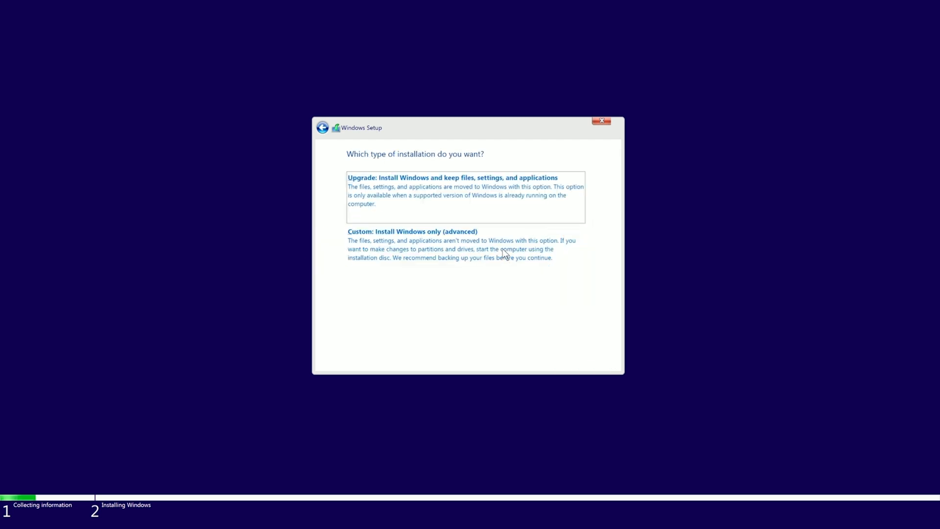
# Choose a custom install, delete Drive 0 Partition 1 and install onto the unallocated space.
pyautogui.click(413, 231)
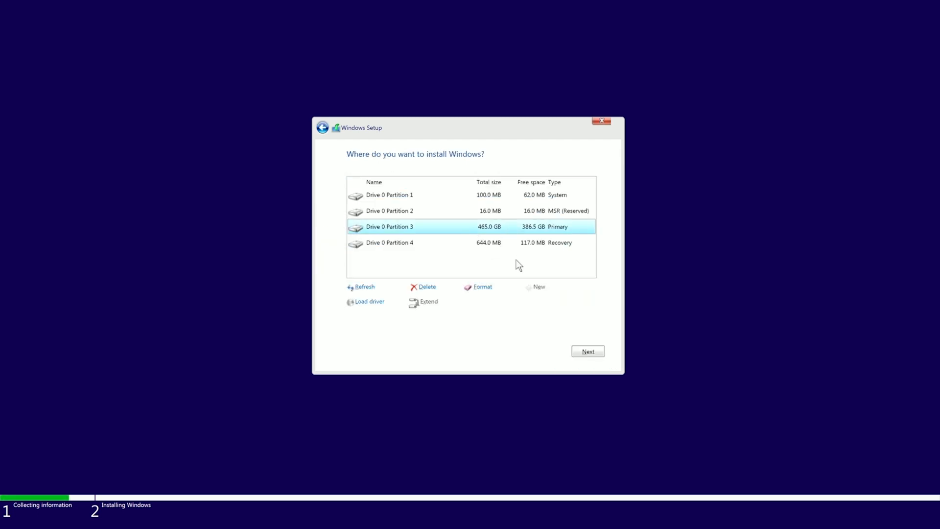
pyautogui.moveTo(465, 253)
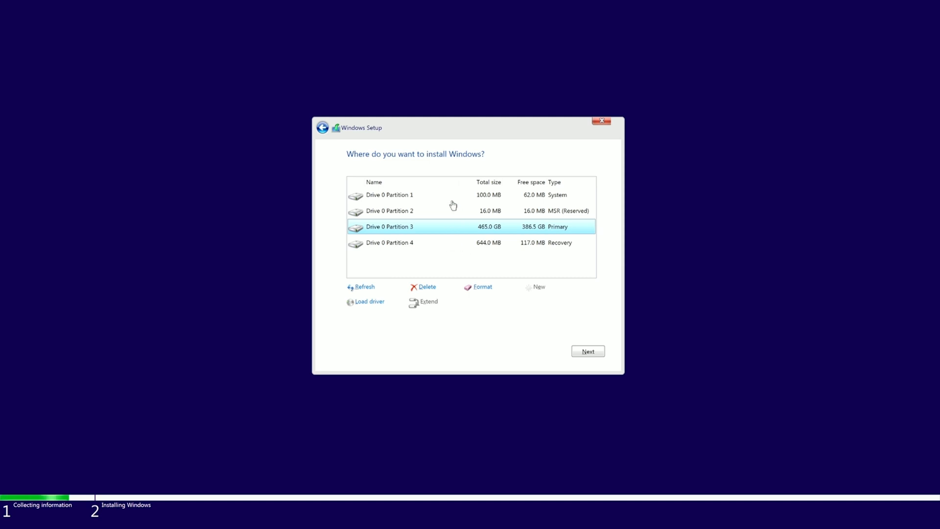
pyautogui.click(388, 194)
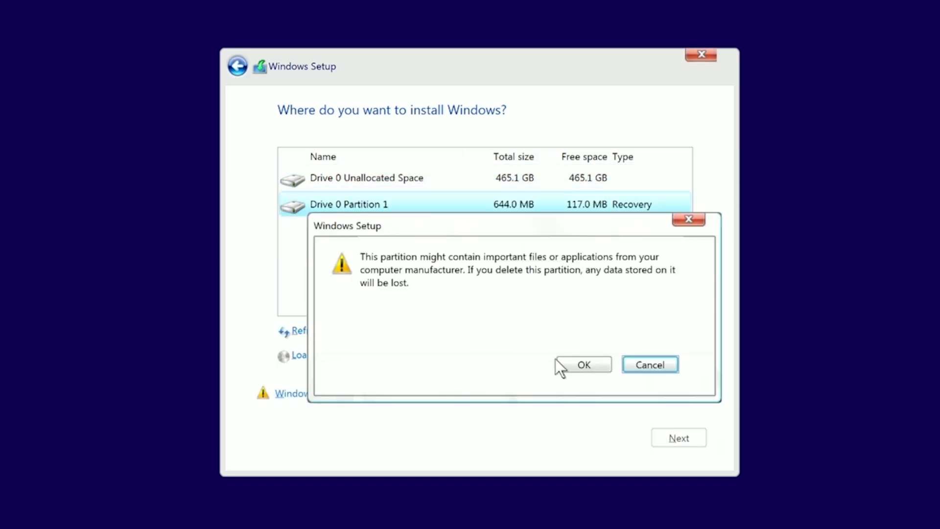
pyautogui.click(583, 364)
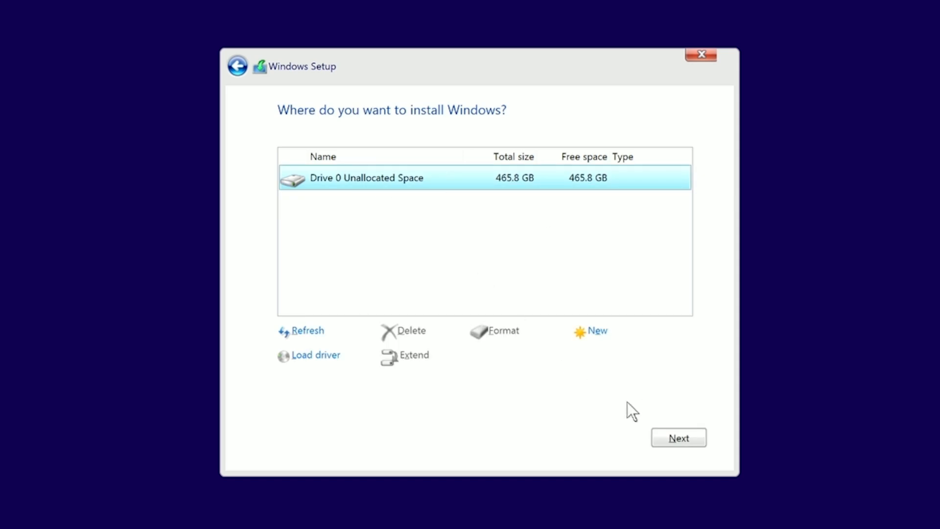
pyautogui.click(678, 437)
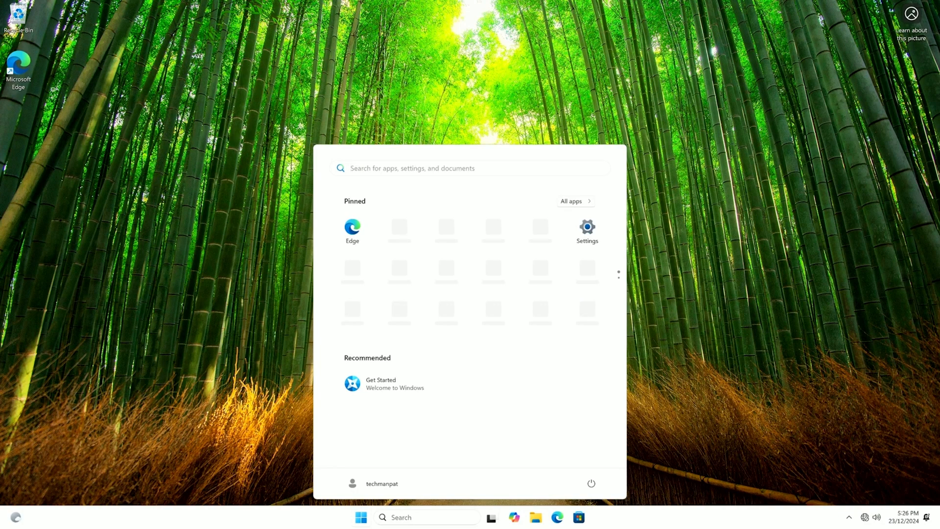
# Open Windows Settings from Start to check the network status.
pyautogui.click(587, 228)
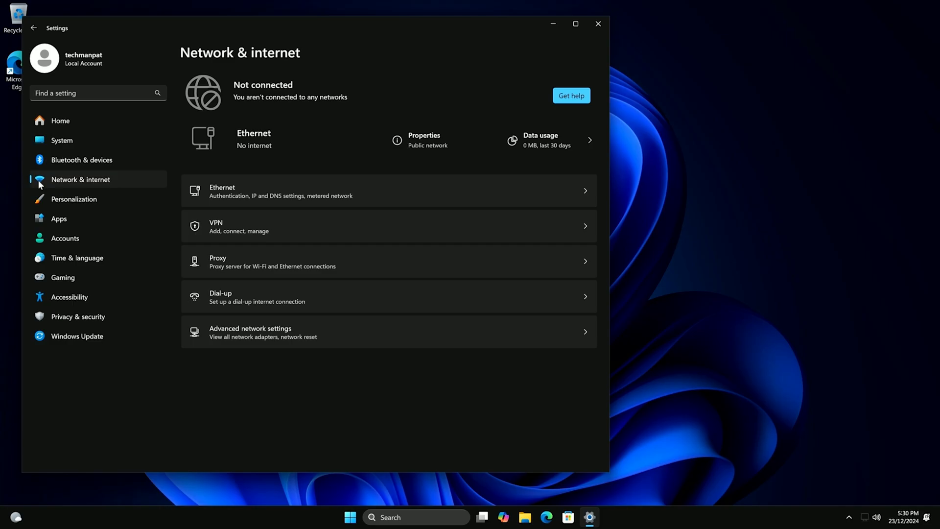
pyautogui.moveTo(258, 163)
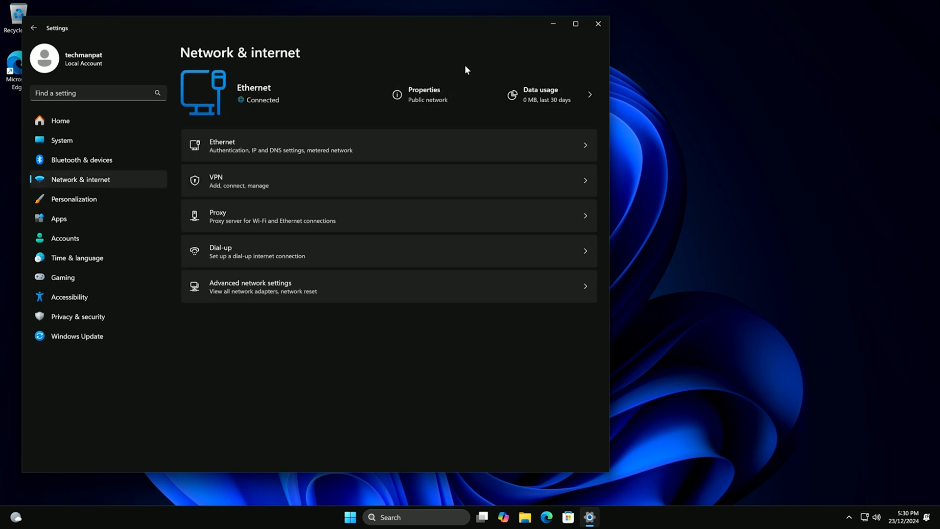
pyautogui.moveTo(597, 24)
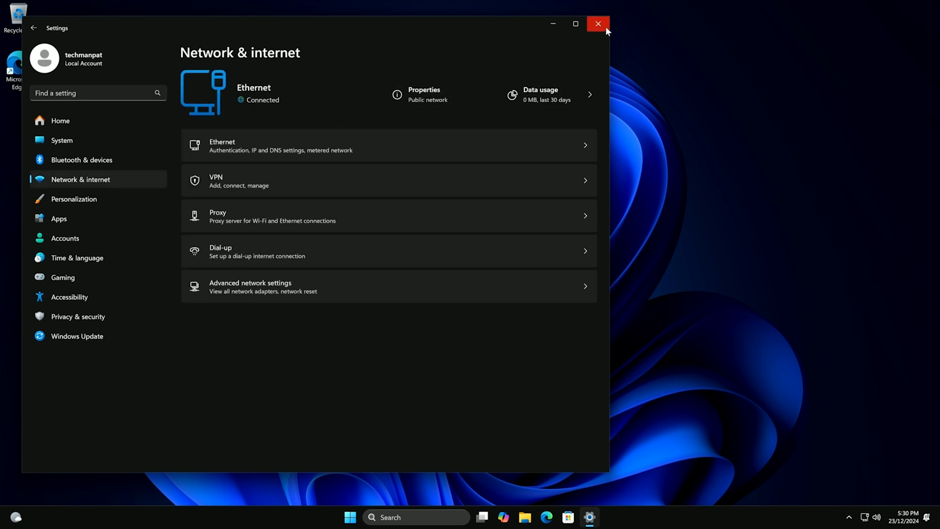
# Start the DriverHub setup from its notification, accept the license agreement, and let installation complete.
pyautogui.click(597, 24)
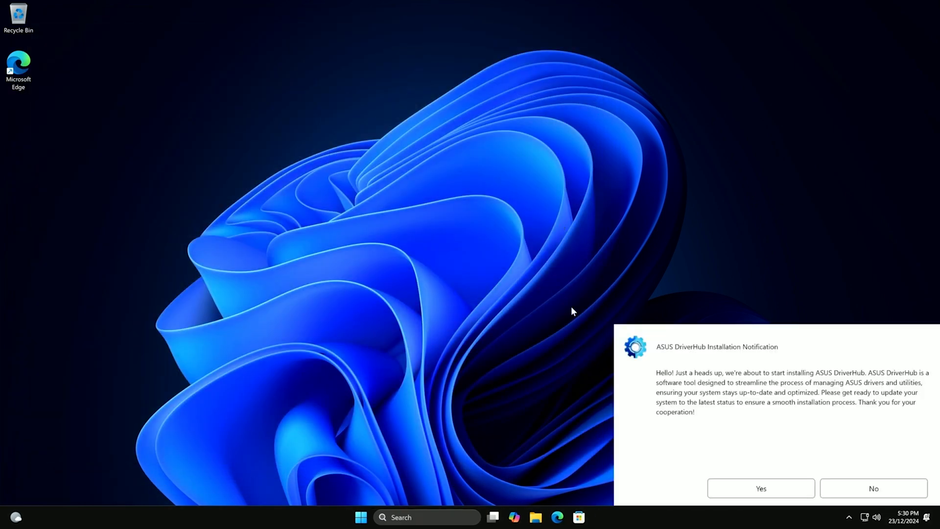
pyautogui.moveTo(768, 376)
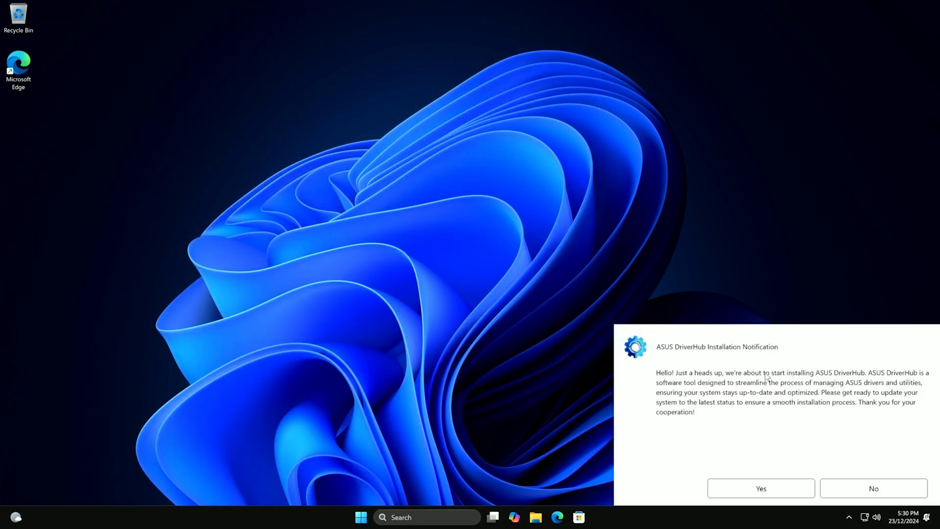
pyautogui.click(872, 487)
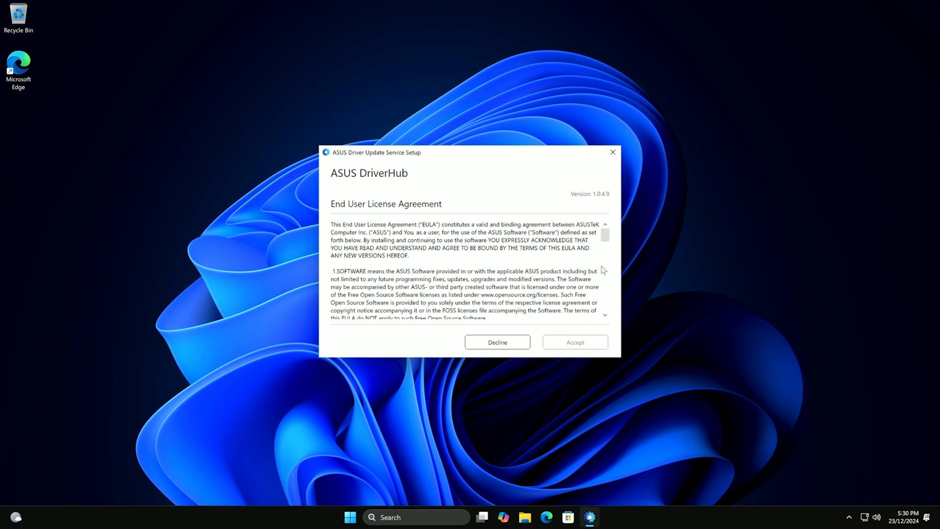
pyautogui.scroll(-3)
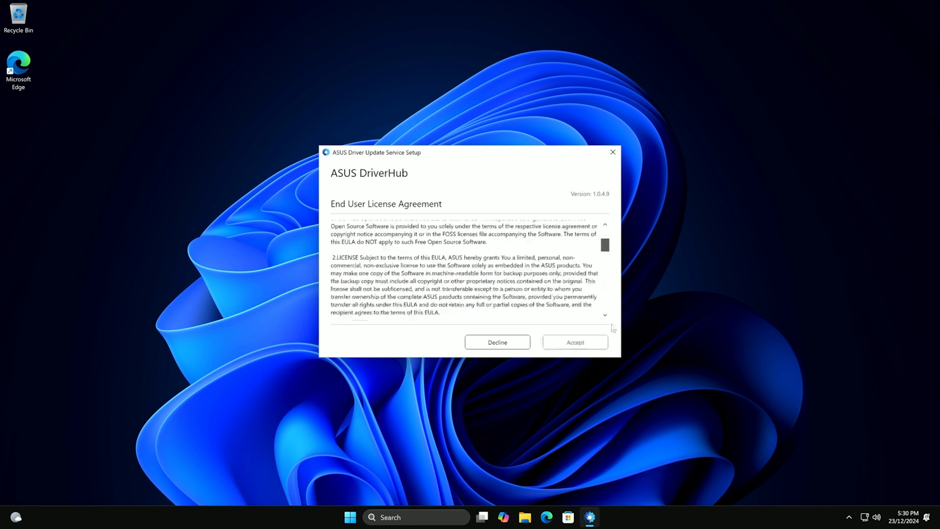
pyautogui.click(574, 342)
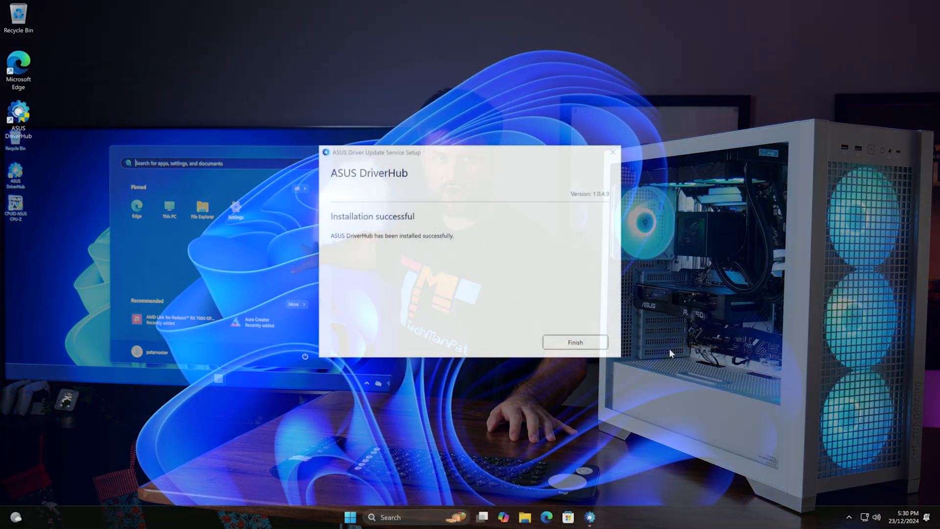
# Finish the DriverHub setup and continue in Edge without importing Google browsing data.
pyautogui.click(574, 342)
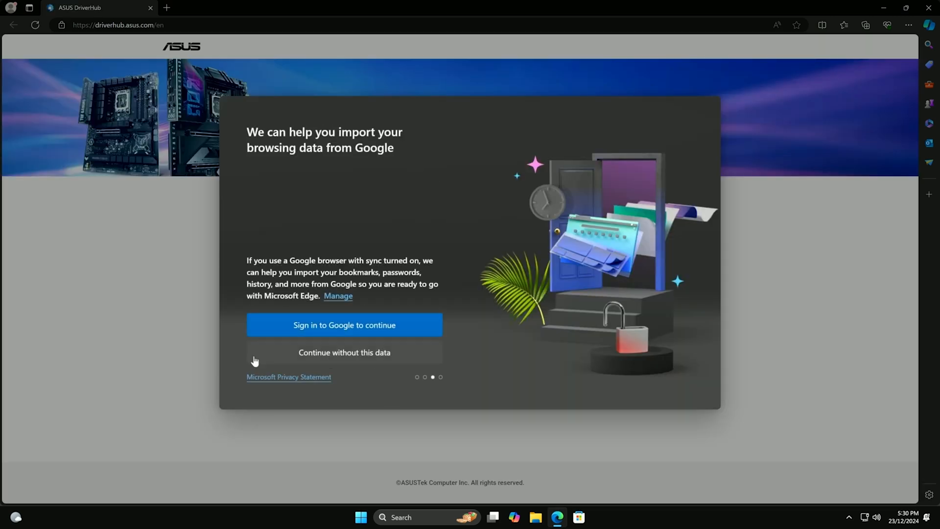
pyautogui.click(343, 352)
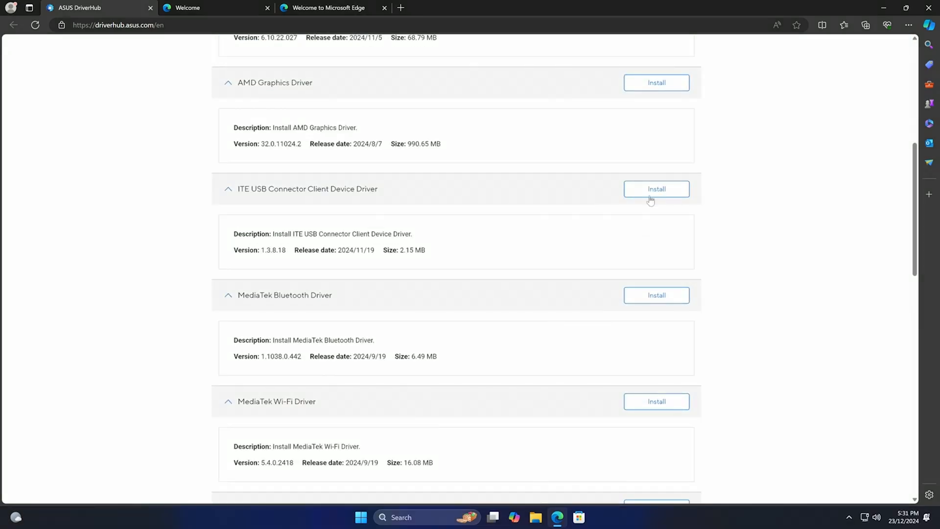
# Queue the AMD Graphics, ITE USB, Realtek LAN, CPU-Z and Realtek Audio items, skipping Norton 360.
pyautogui.click(656, 83)
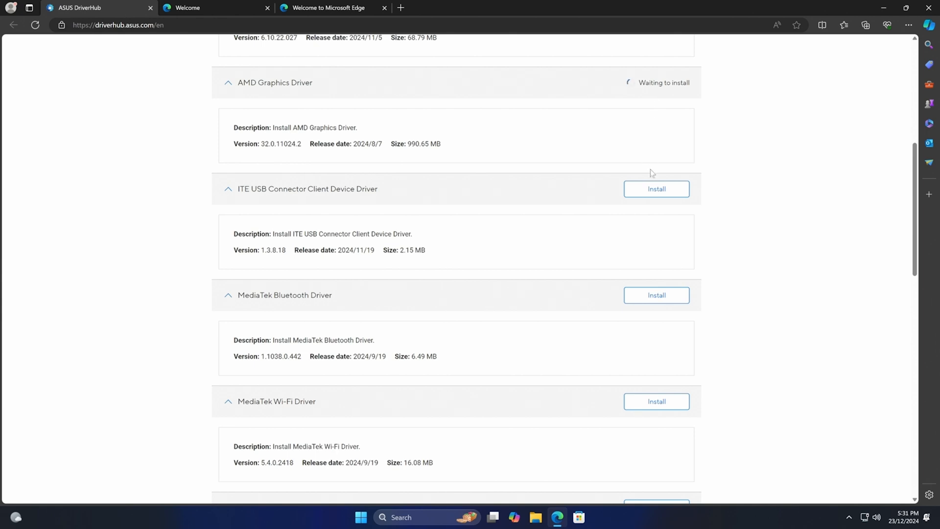
pyautogui.click(656, 294)
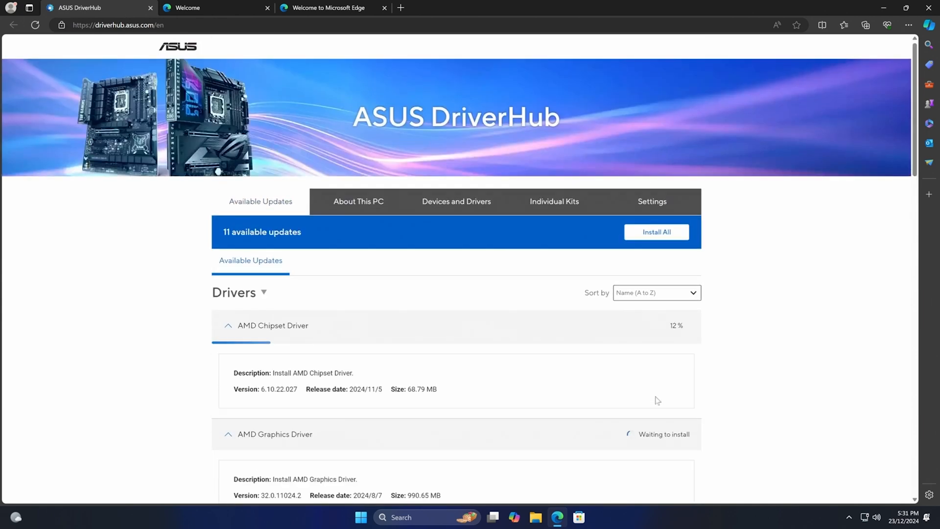
pyautogui.scroll(-3)
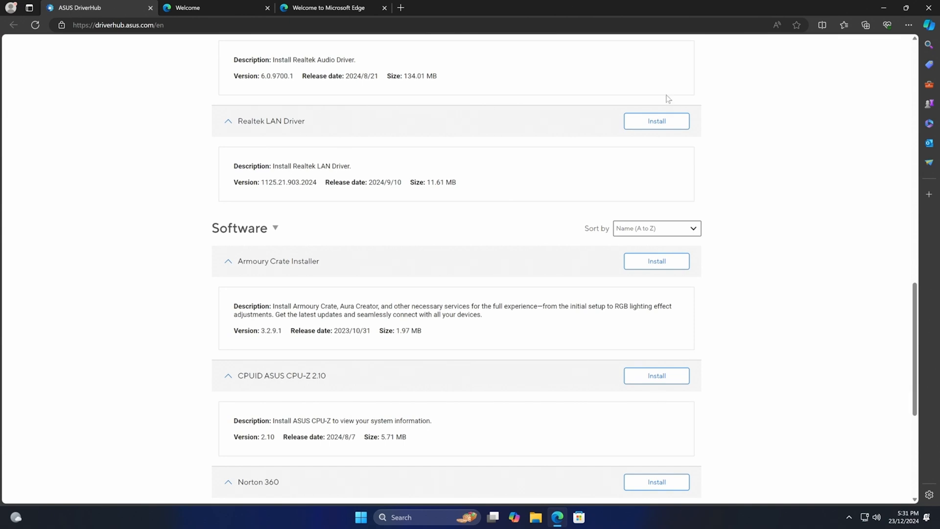
pyautogui.click(656, 121)
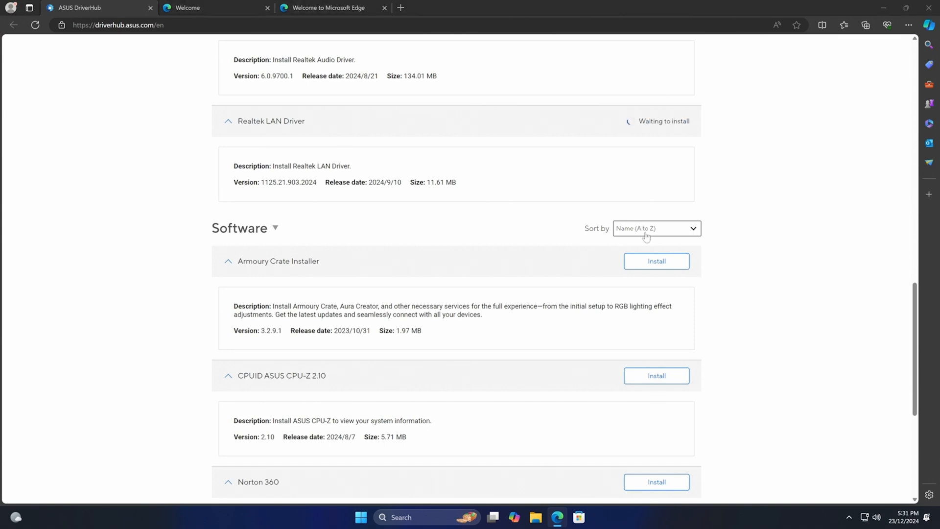
pyautogui.click(656, 375)
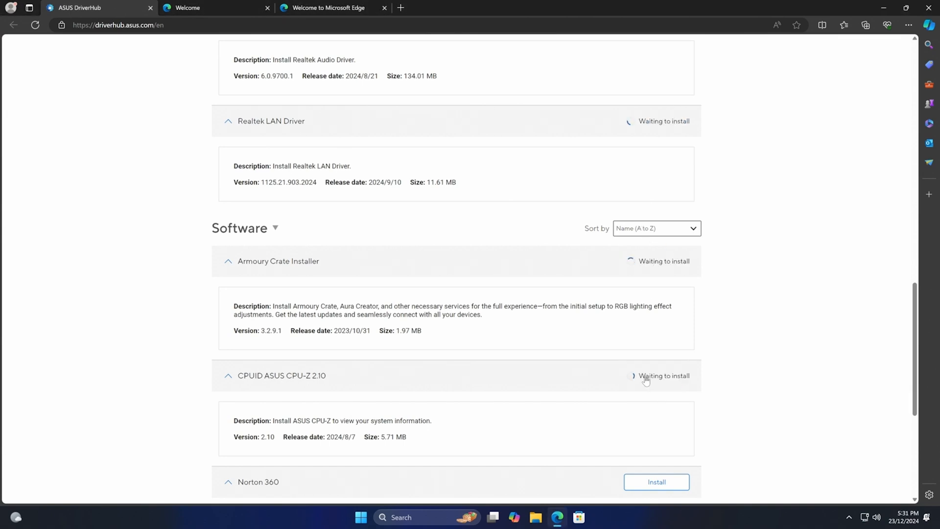
pyautogui.scroll(-3)
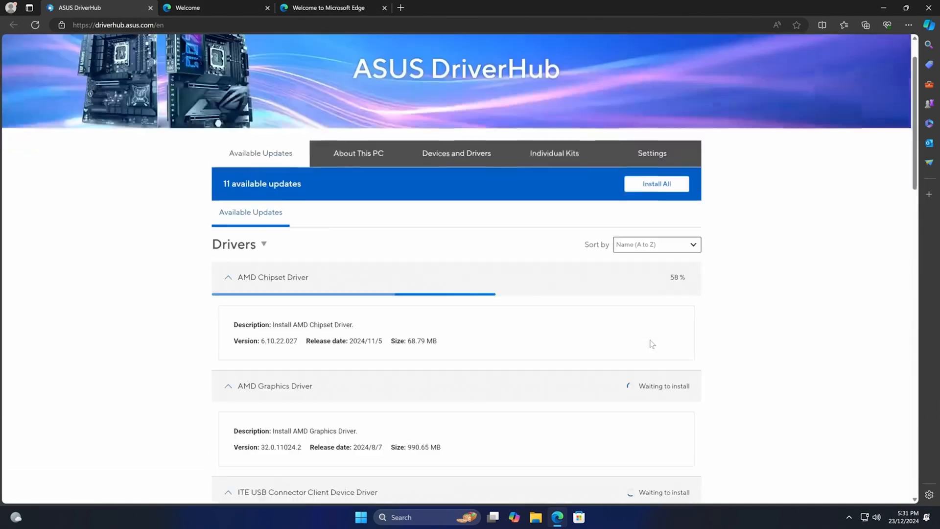
pyautogui.scroll(-3)
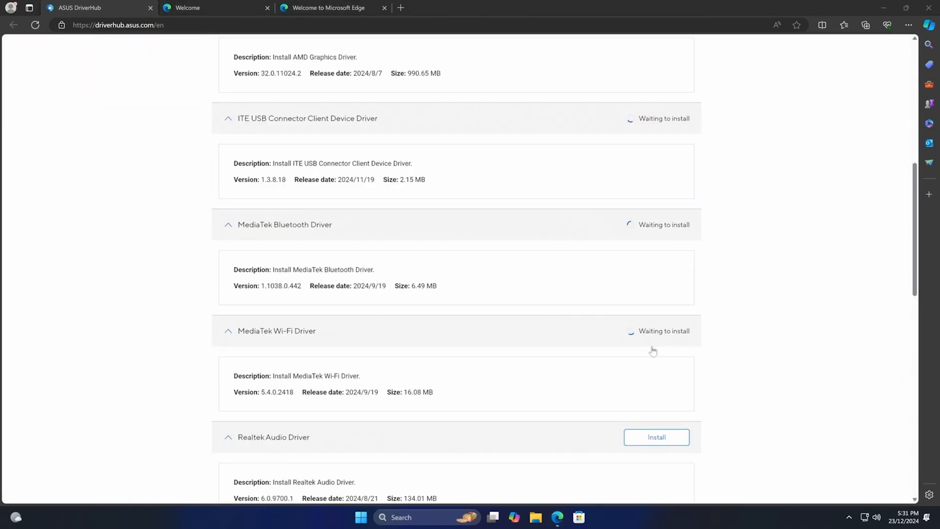
pyautogui.click(656, 437)
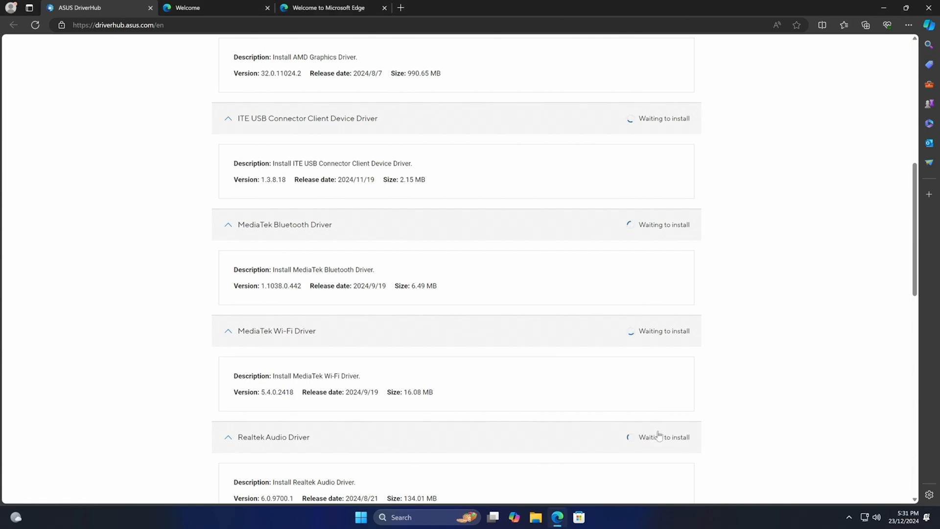
pyautogui.scroll(-3)
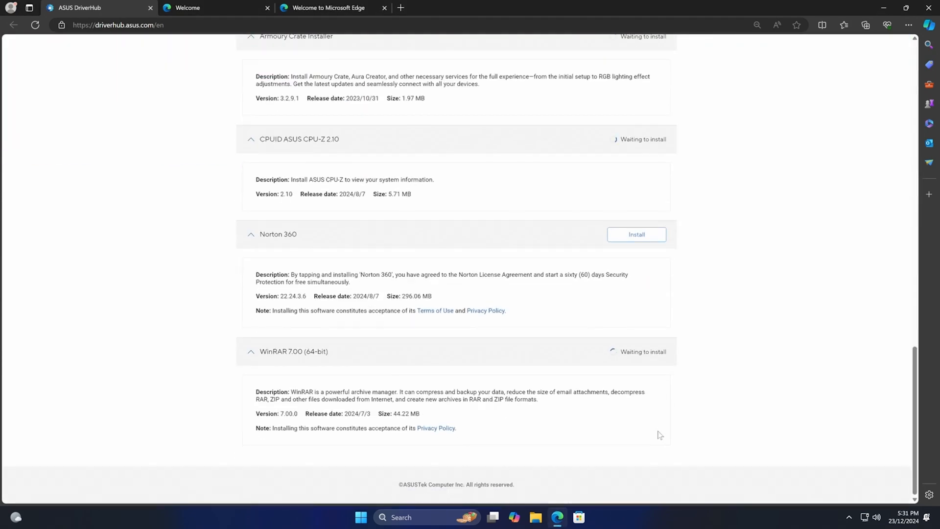